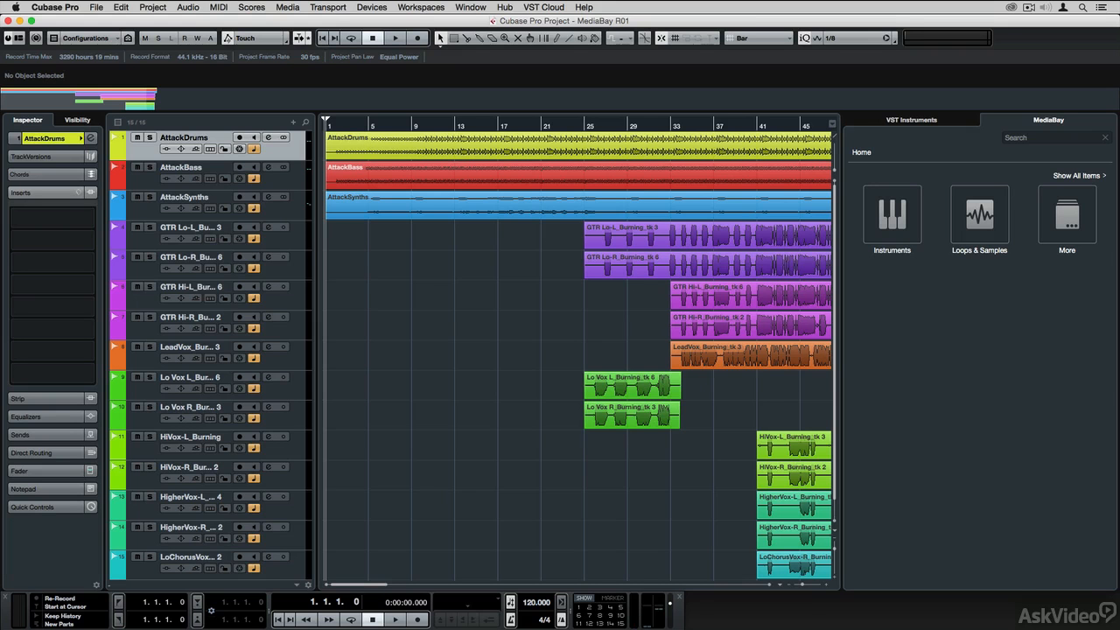
pyautogui.moveTo(892, 217)
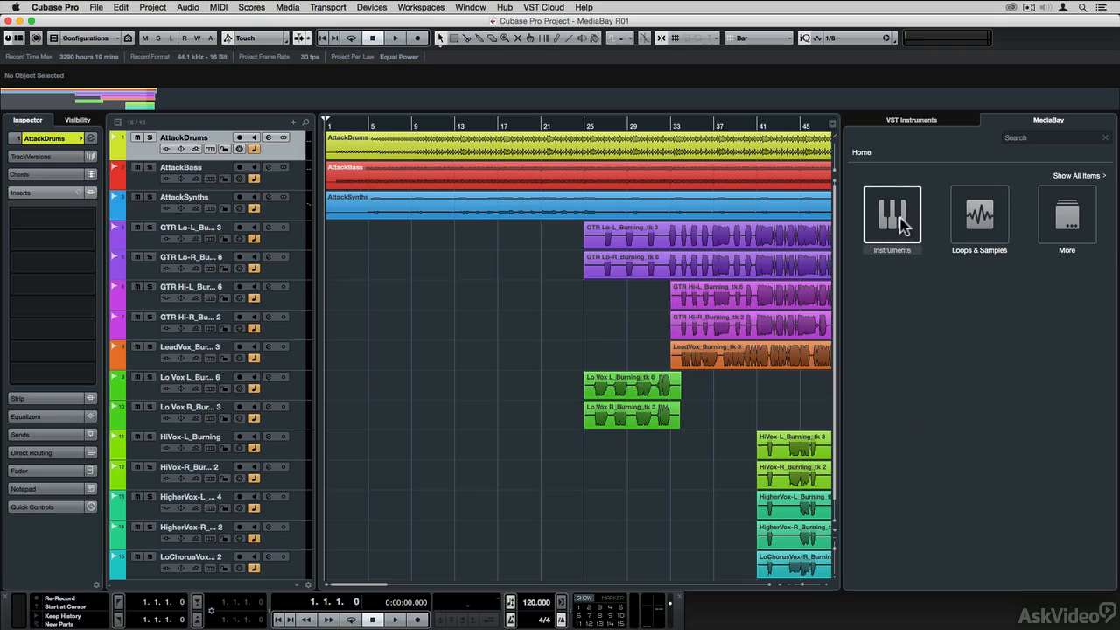
# - Browse Instruments in the MediaBay and list the HS SE Factory presets with their filter columns
pyautogui.click(892, 217)
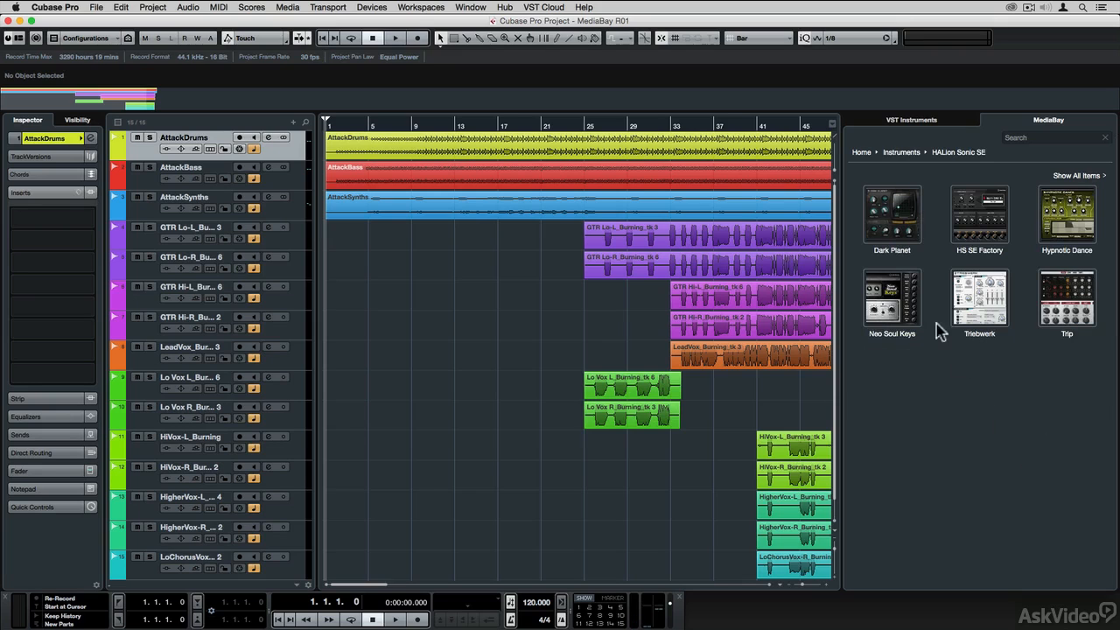
pyautogui.click(980, 213)
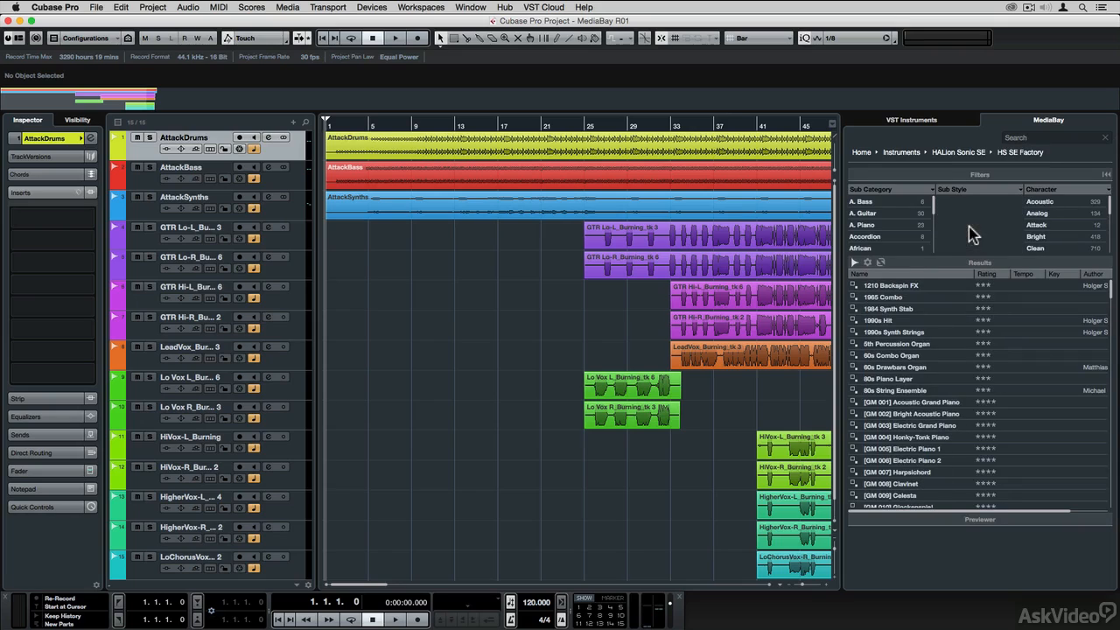
pyautogui.click(860, 150)
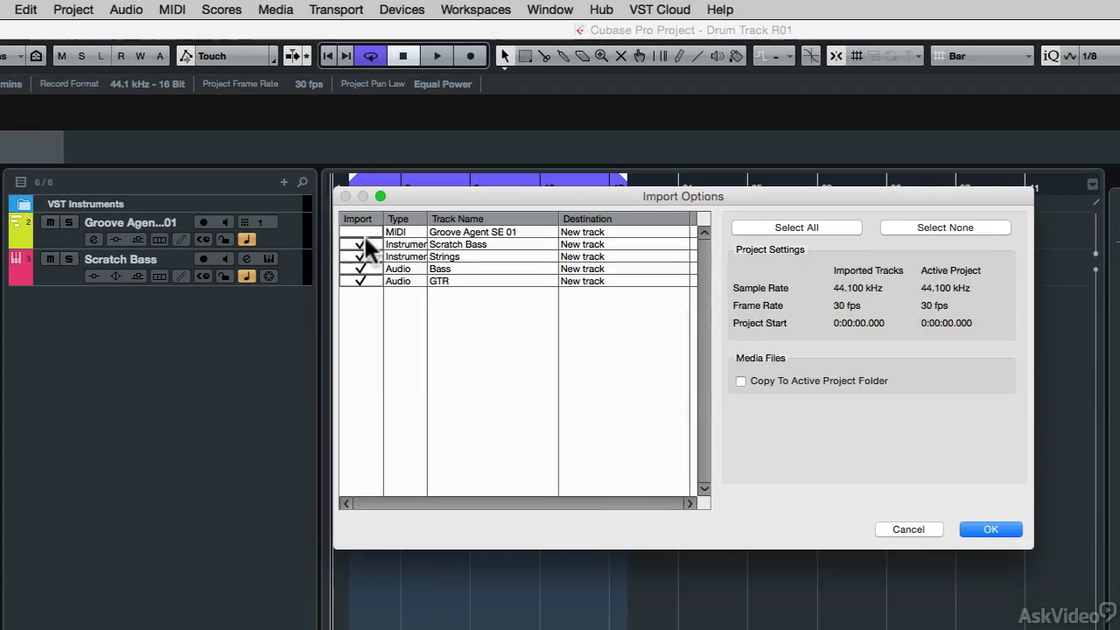
# - Import the chosen Strings, Bass and GTR tracks, then show the Transport Panel
pyautogui.click(990, 528)
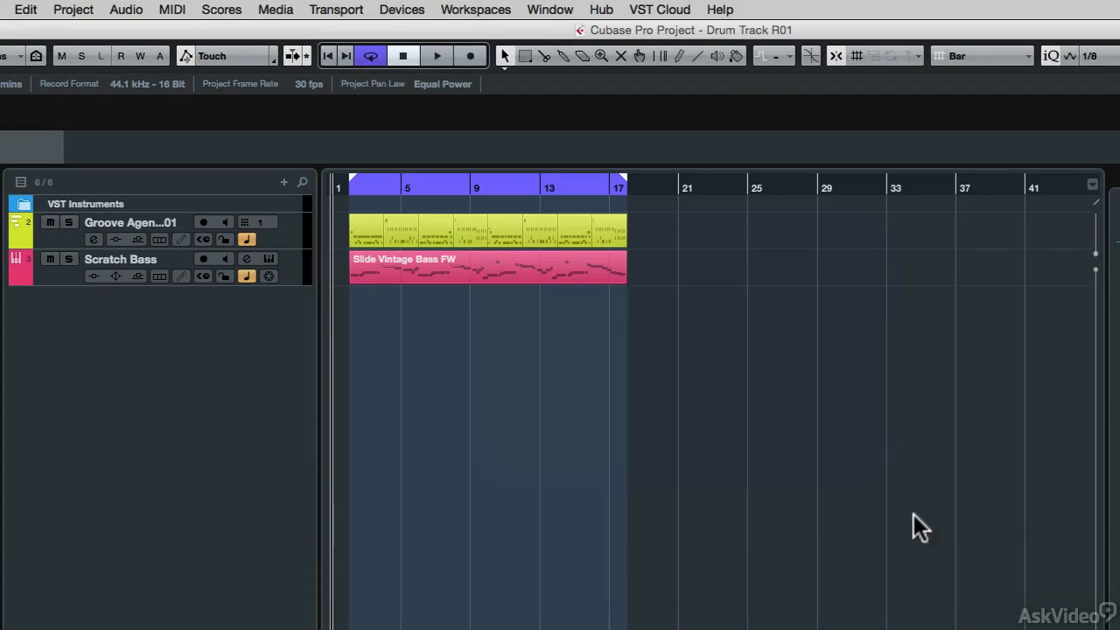
pyautogui.moveTo(577, 497)
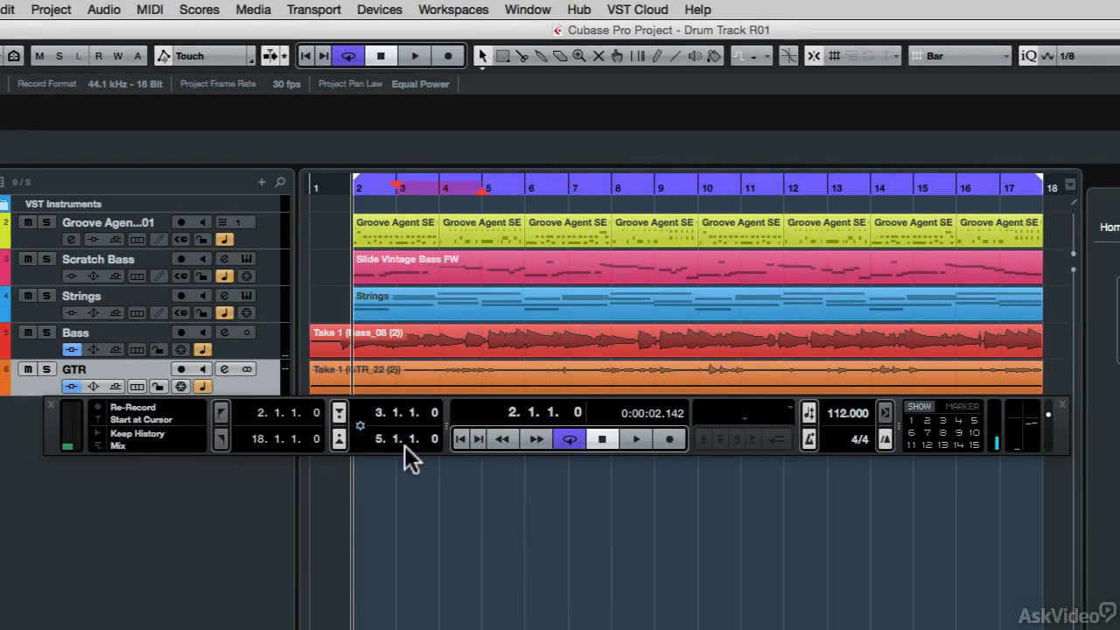
pyautogui.moveTo(795, 434)
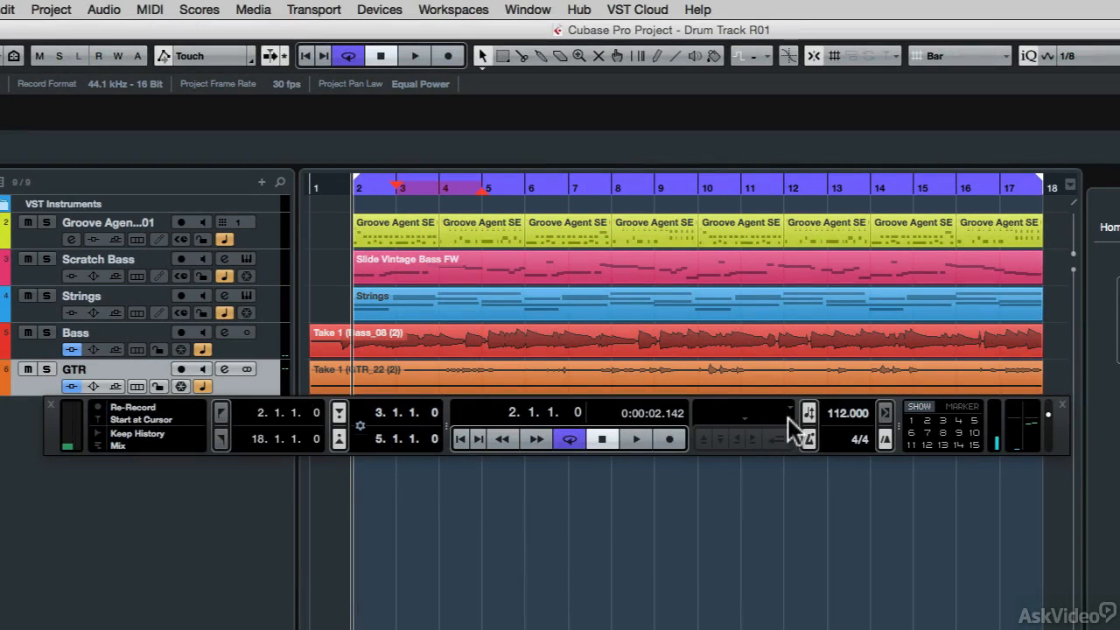
pyautogui.click(315, 10)
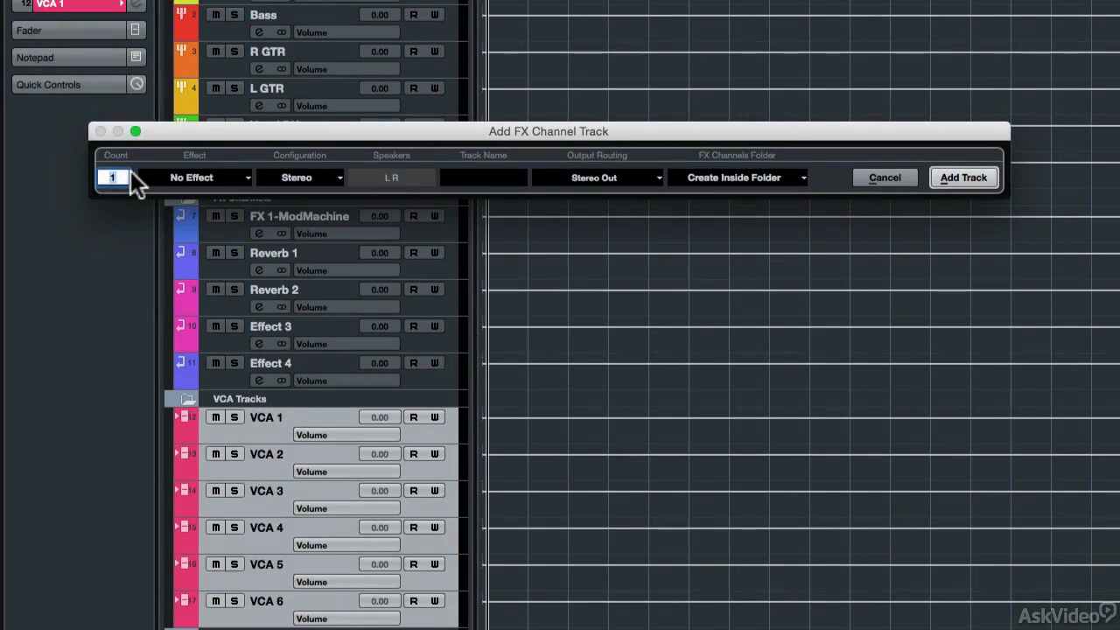
# - Set the Count field for the new stereo FX channel track
pyautogui.click(233, 177)
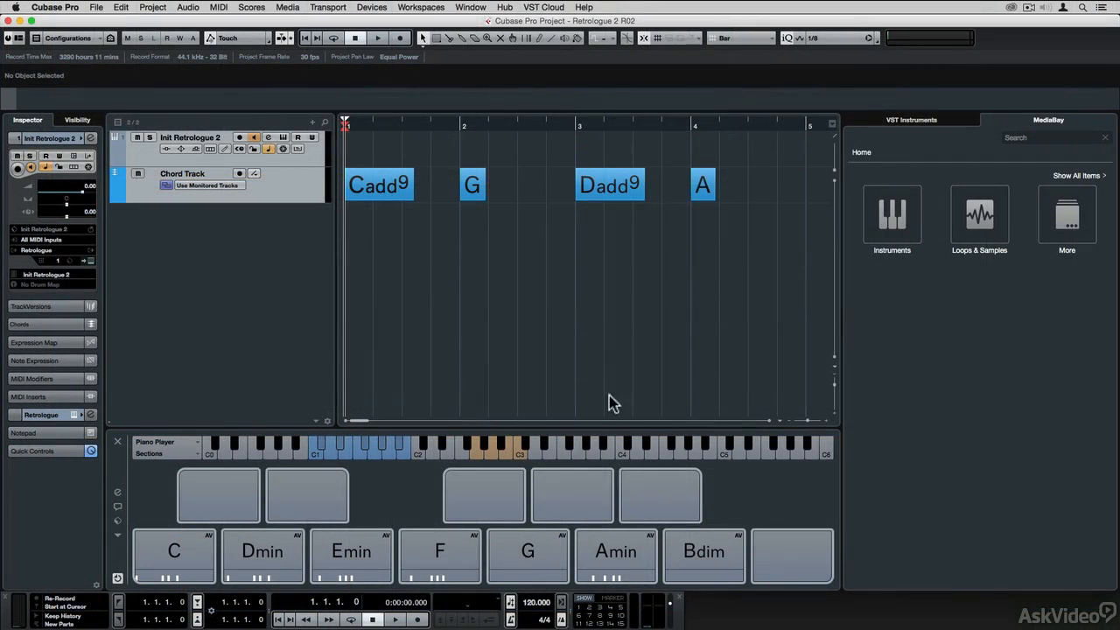
# - Show the Retrologue 2 editor with its bass preset loaded
pyautogui.click(283, 147)
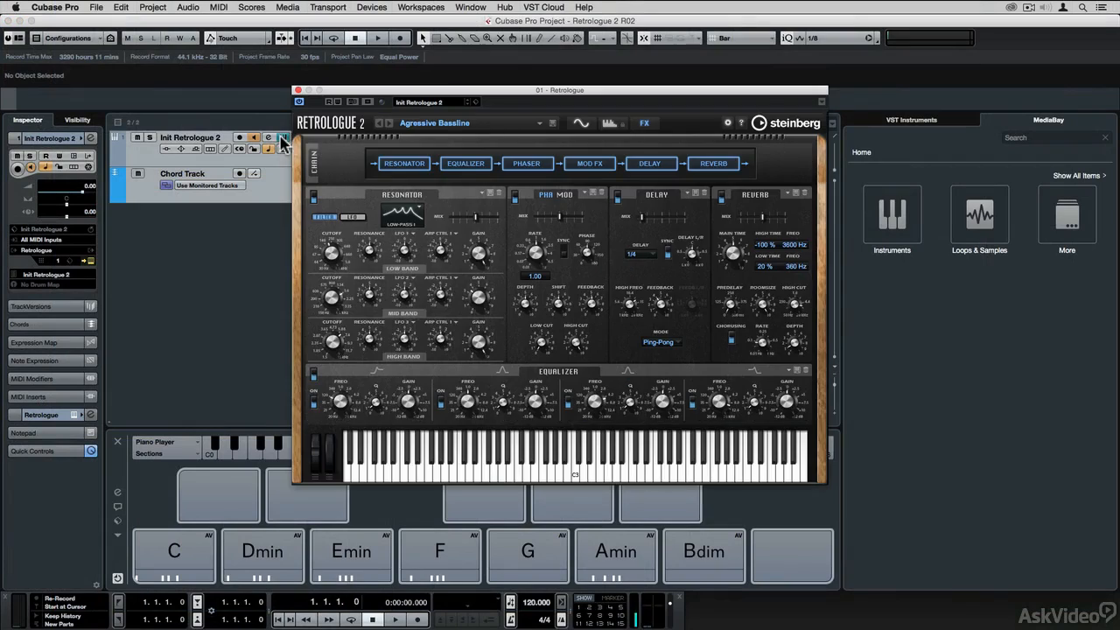